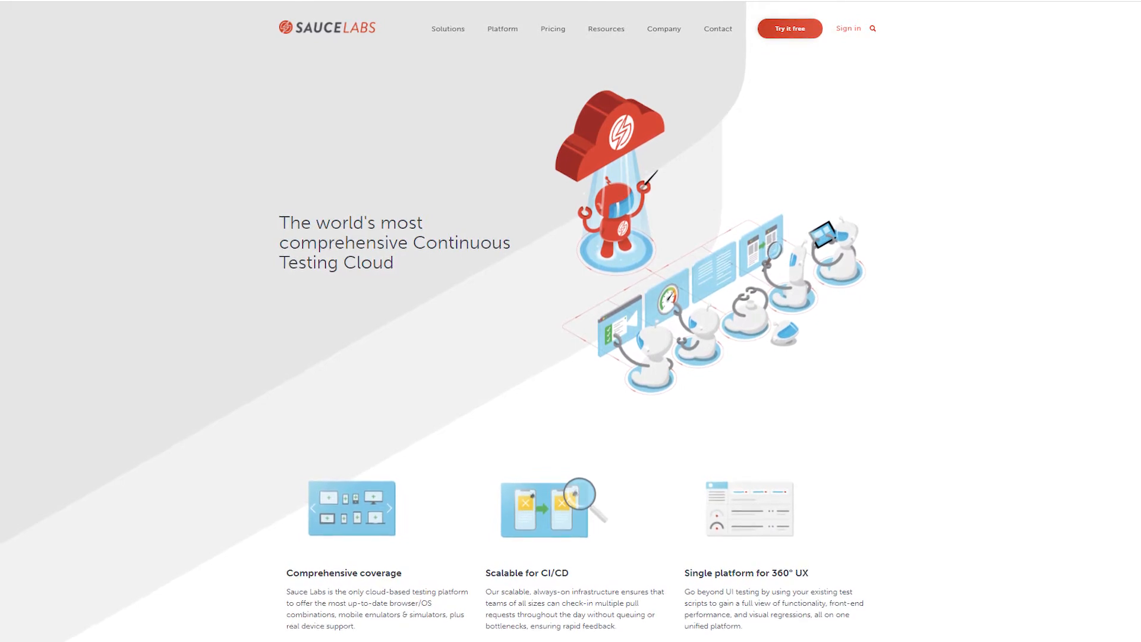
- Start a new saucectl project and choose Cypress as its framework
{"action": "scroll", "scroll_direction": "down", "scroll_amount": 3}
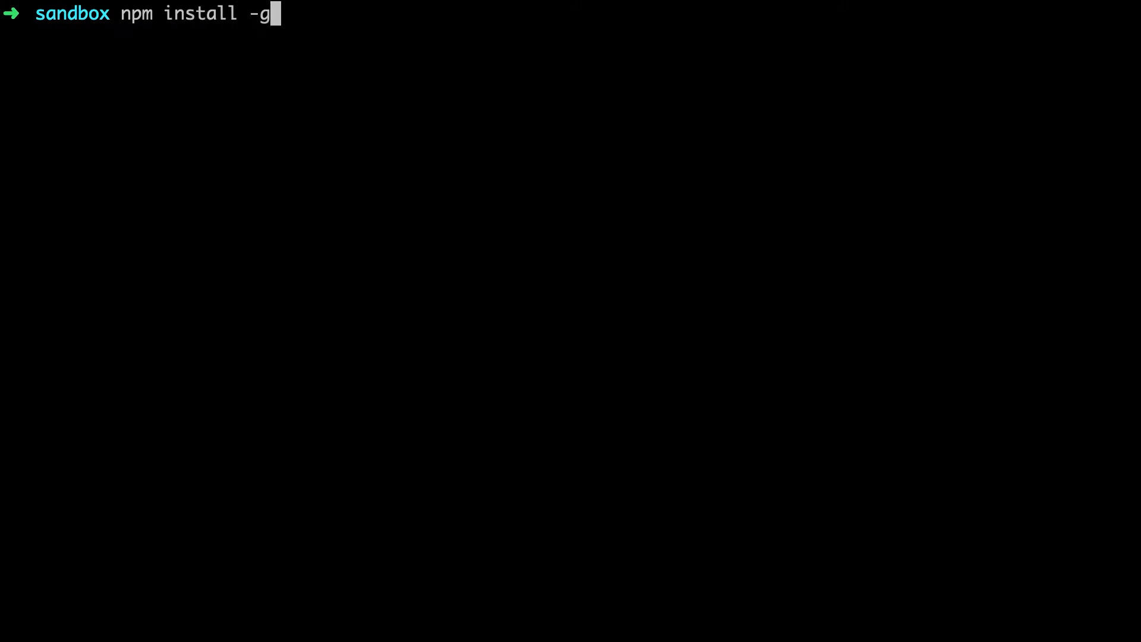
{"action": "type", "text": "saucectl new"}
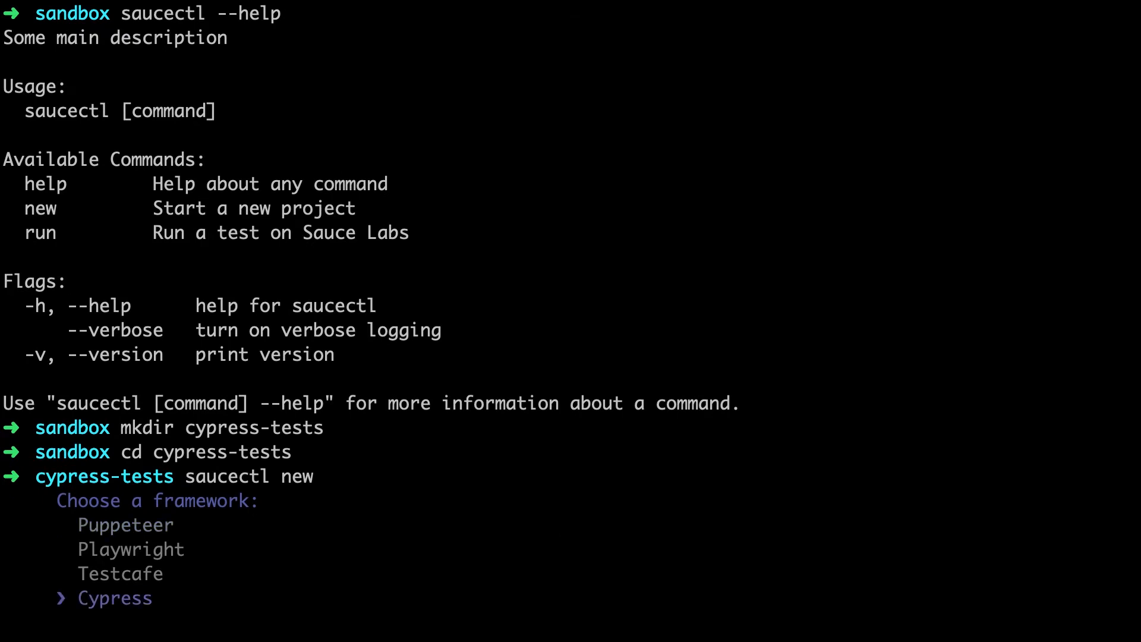
{"action": "key", "text": "Return"}
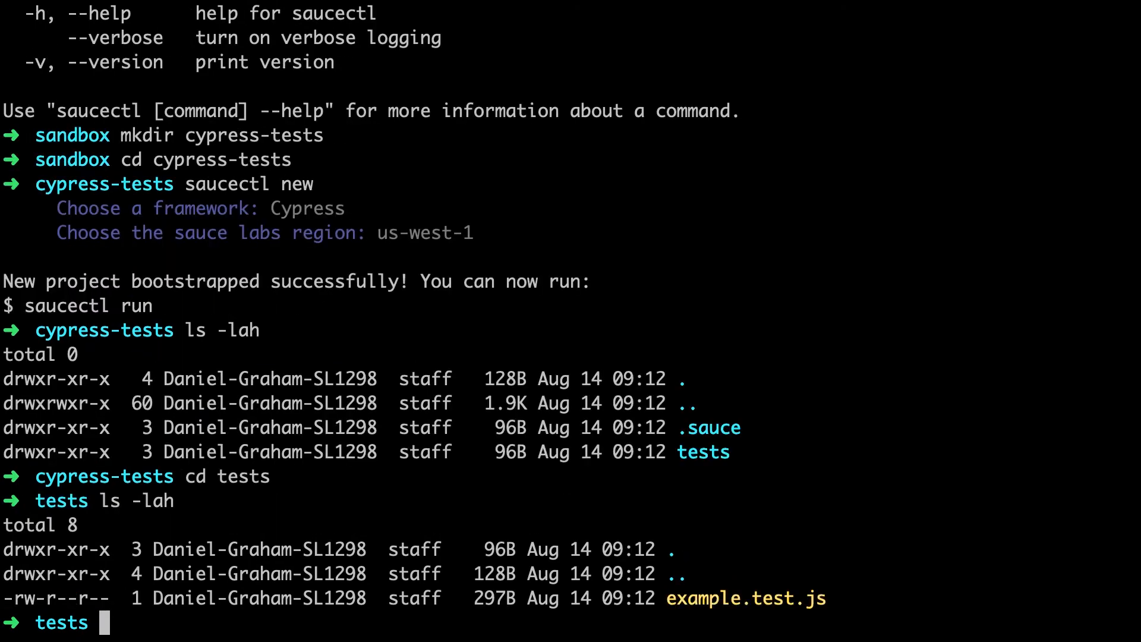
- Return to the cypress-tests project root with cd .. after checking the tests folder
{"action": "type", "text": "cd .."}
{"action": "type", "text": "saucect"}
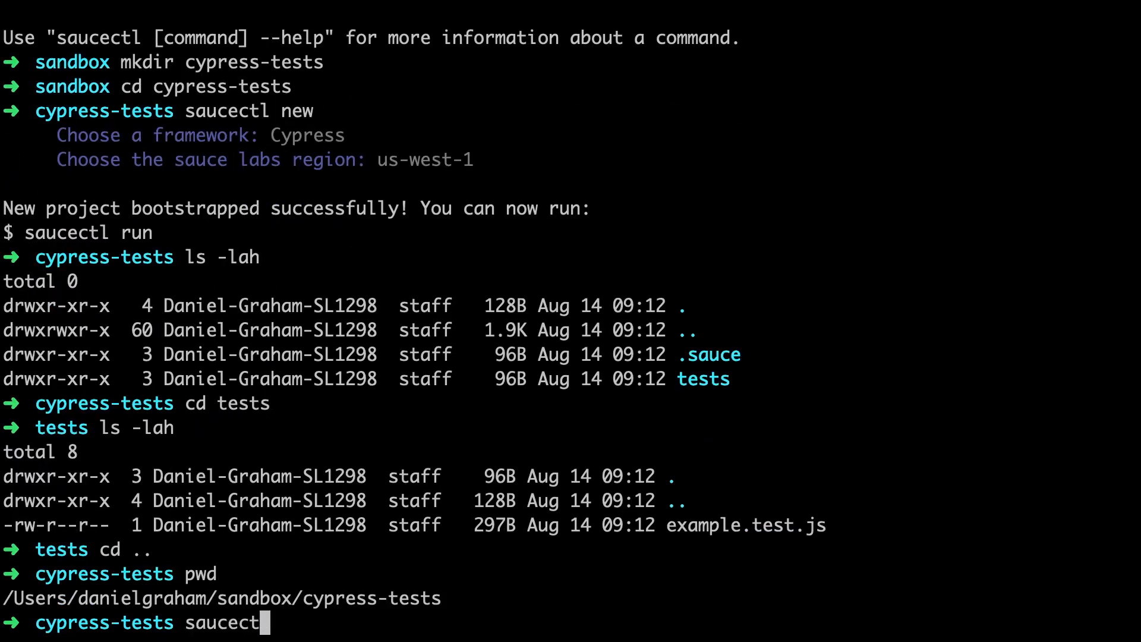
- Launch saucectl run and follow the Docker runner executing example.test.js
{"action": "type", "text": "l run"}
{"action": "key", "text": "Return"}
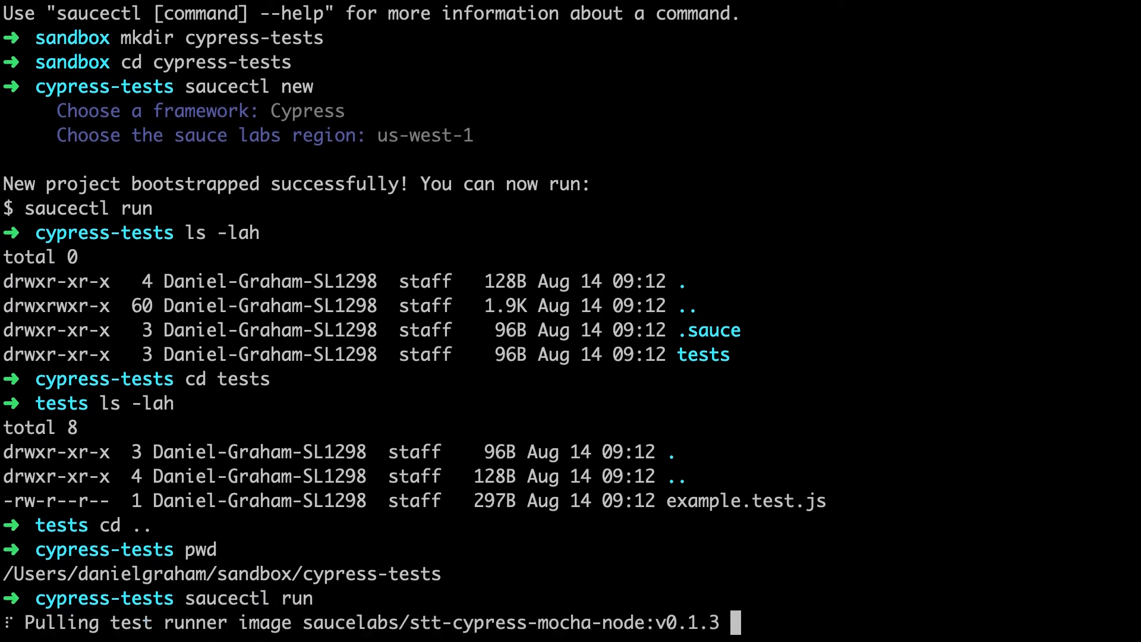
{"action": "scroll", "scroll_direction": "down", "scroll_amount": 3}
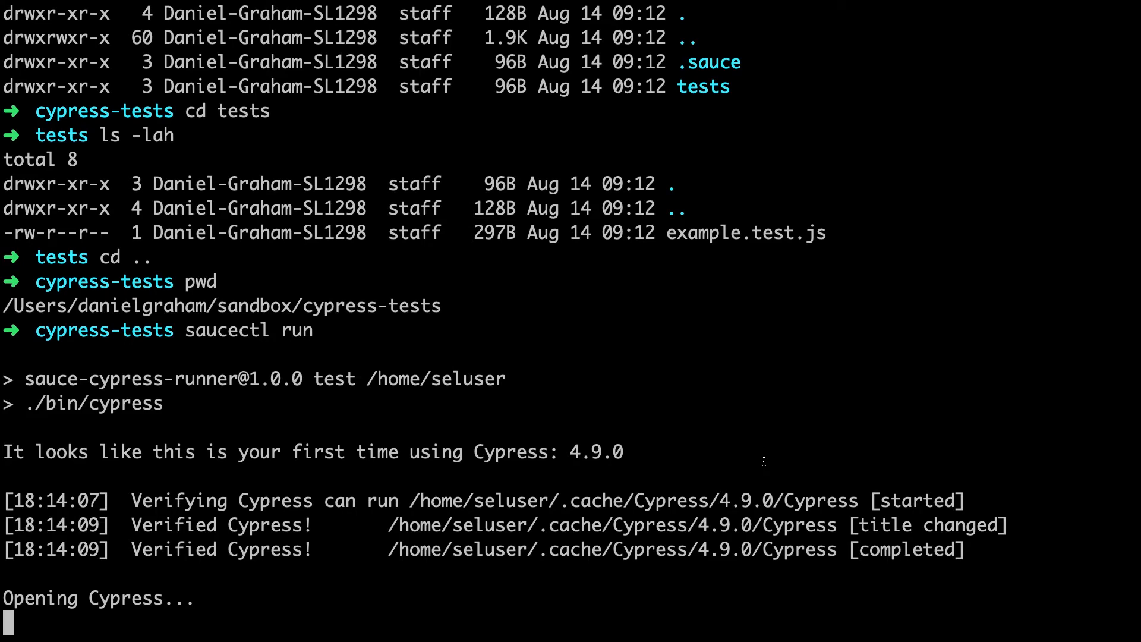
{"action": "scroll", "scroll_direction": "down", "scroll_amount": 3}
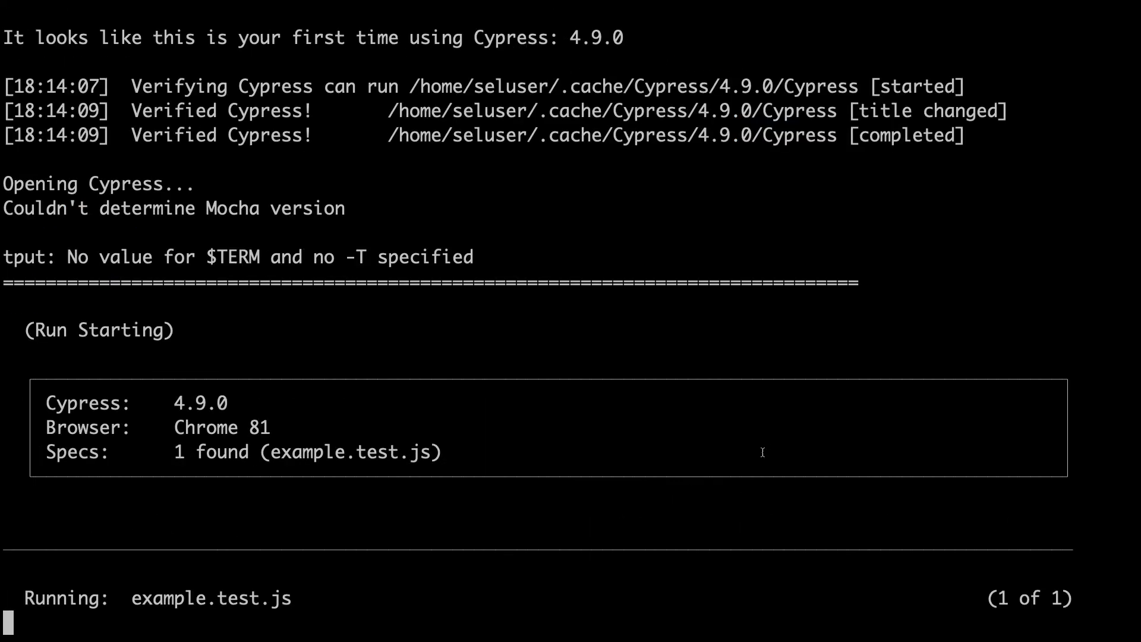
{"action": "mouse_move", "coordinate": [781, 425]}
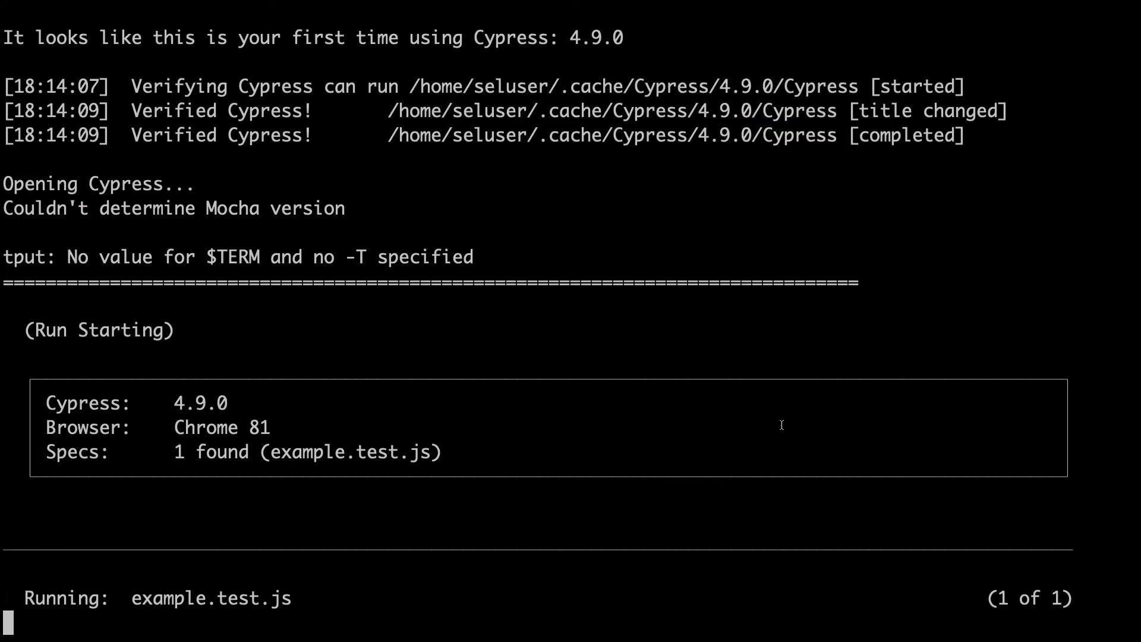
{"action": "scroll", "scroll_direction": "down", "scroll_amount": 3}
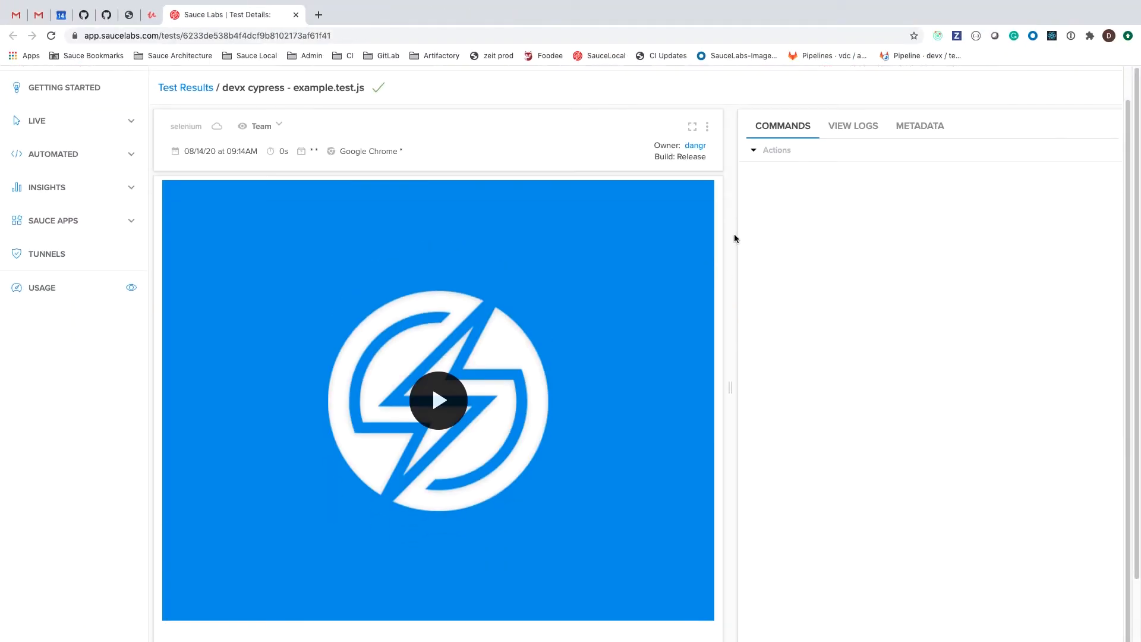
- Play the test video, expand the type() command result, and view the junit.xml log
{"action": "left_click", "coordinate": [437, 401]}
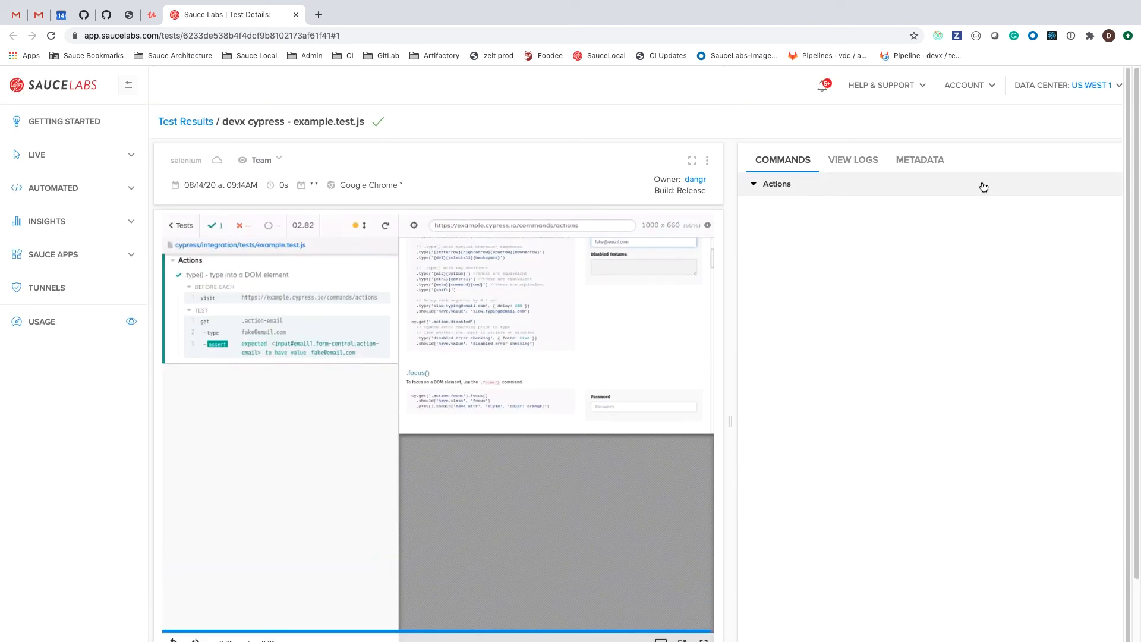
{"action": "left_click", "coordinate": [777, 183]}
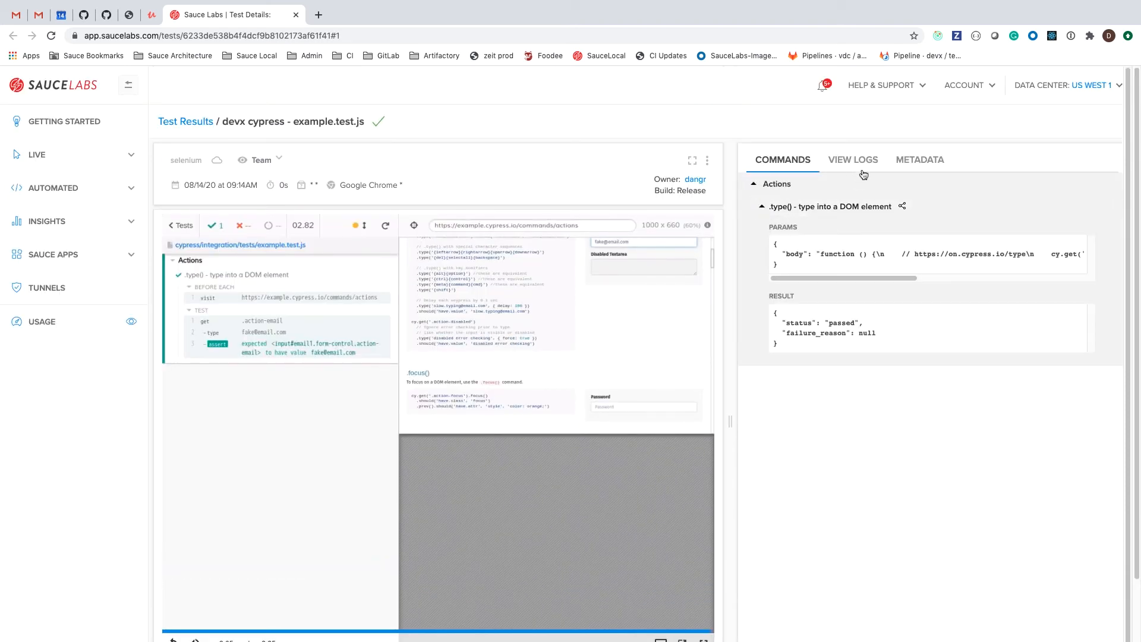
{"action": "left_click", "coordinate": [853, 159]}
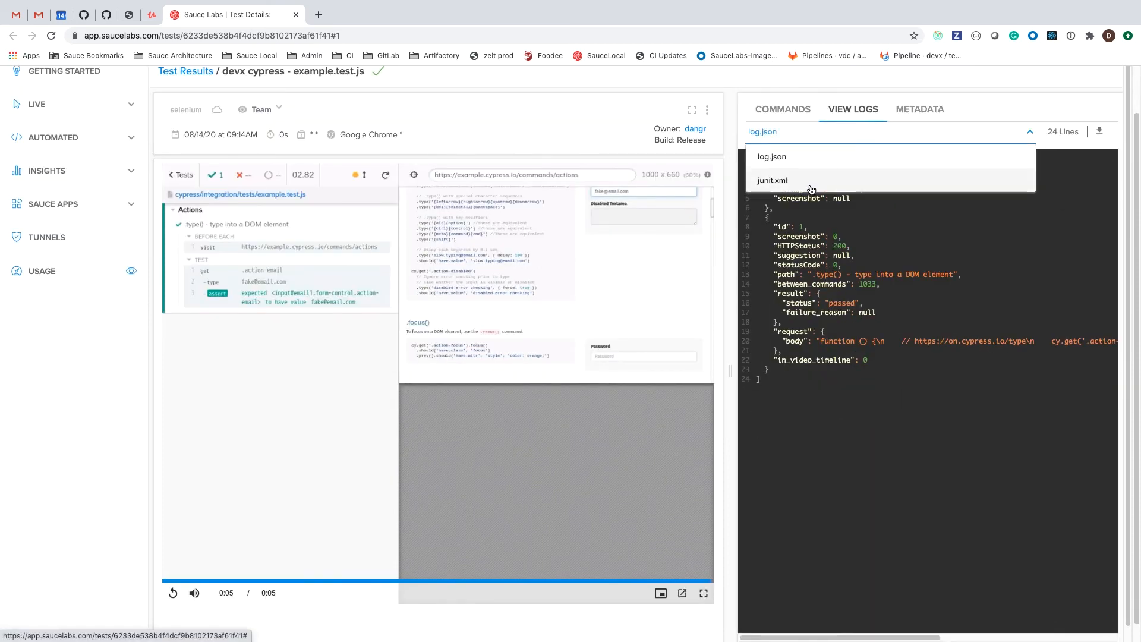
{"action": "left_click", "coordinate": [773, 181]}
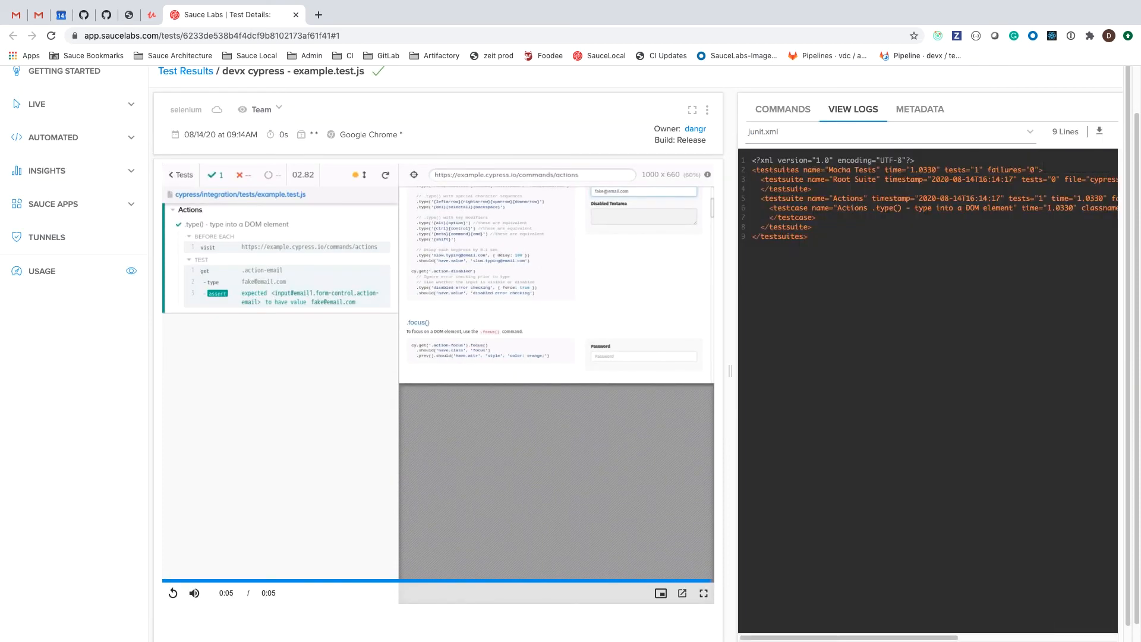